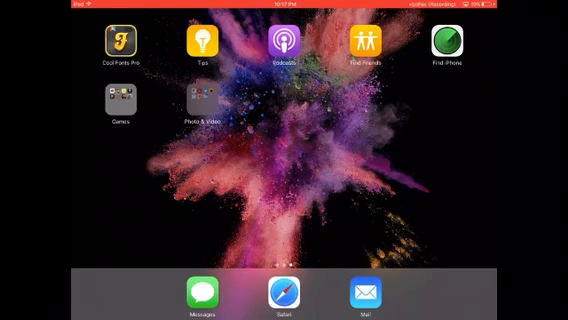
Launch Safari and load tweakos.weebly.com
left_click(203, 103)
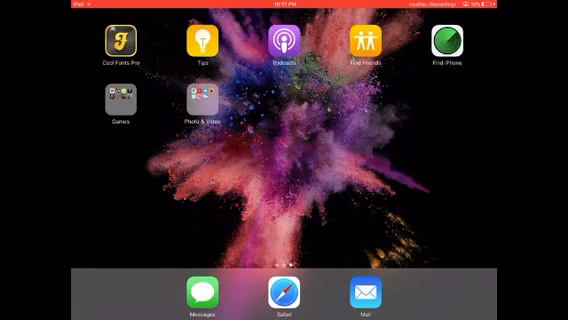
left_click(283, 292)
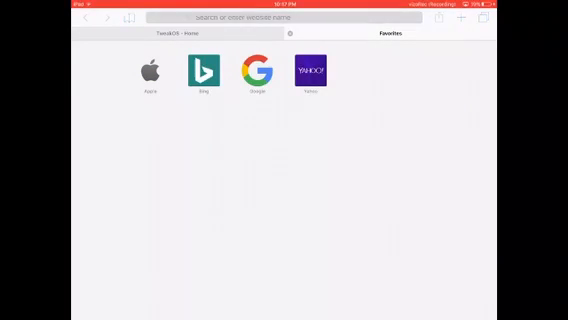
type("tweakos.weebly.com")
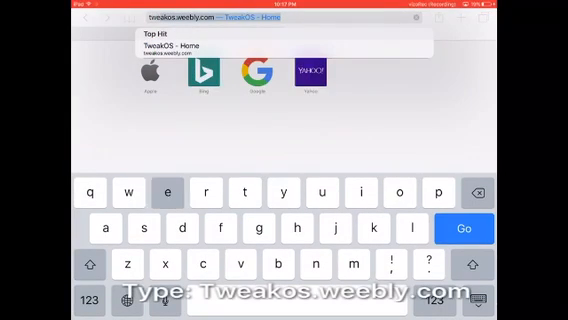
type("tweako")
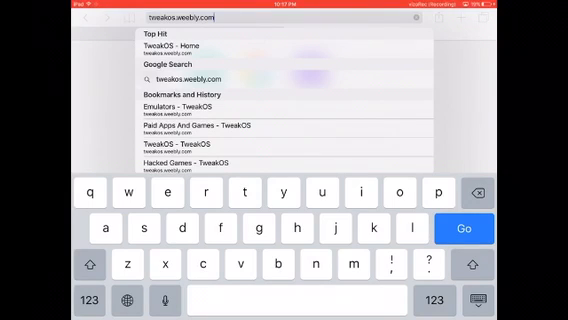
left_click(462, 228)
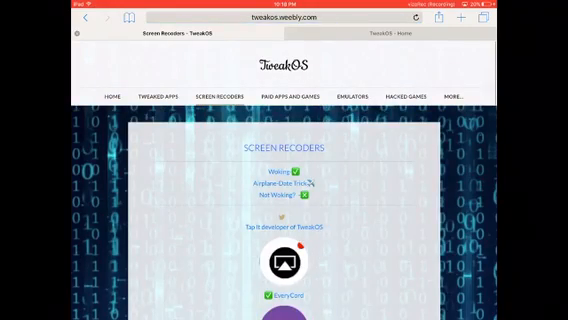
Scroll down the Screen Recorders page past more recorders toward VizoRec
scroll("down", 3)
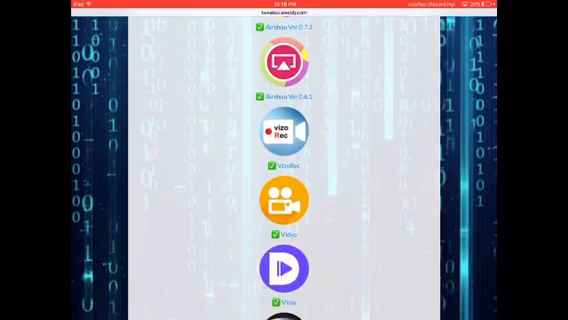
scroll("down", 3)
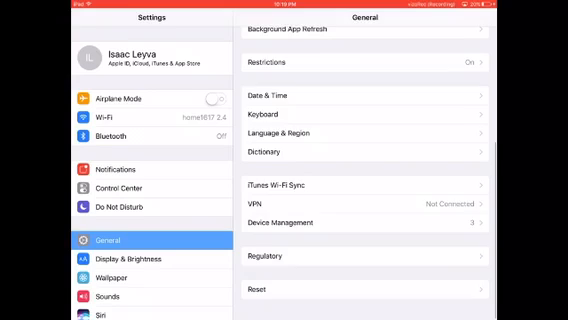
Open Device Management under Settings > General to view three enterprise developer profiles
left_click(290, 223)
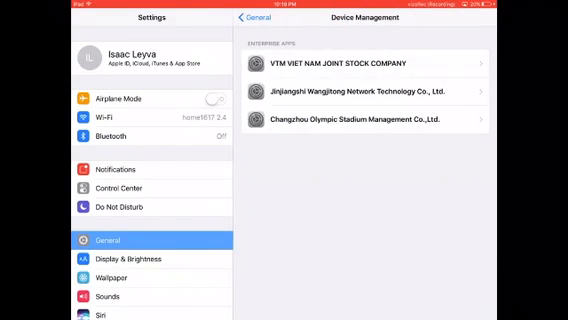